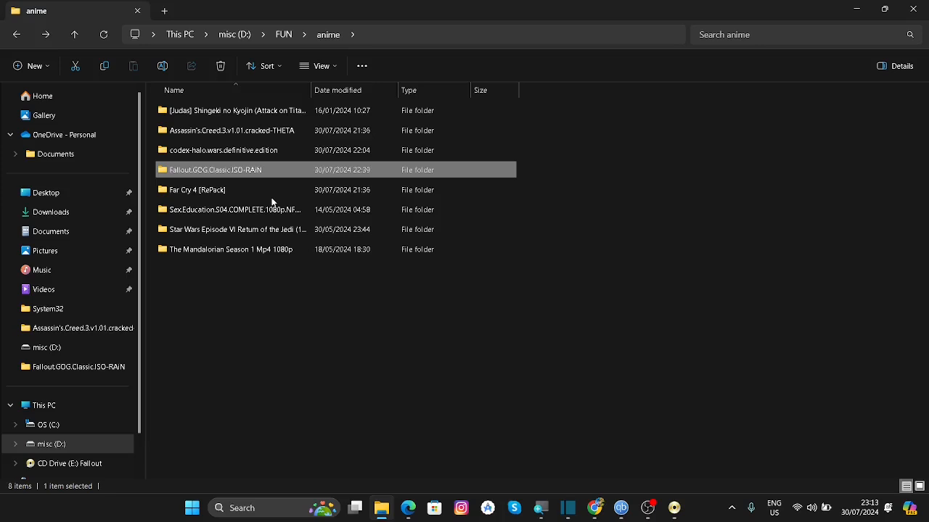
{"action": "mouse_move", "coordinate": [240, 174]}
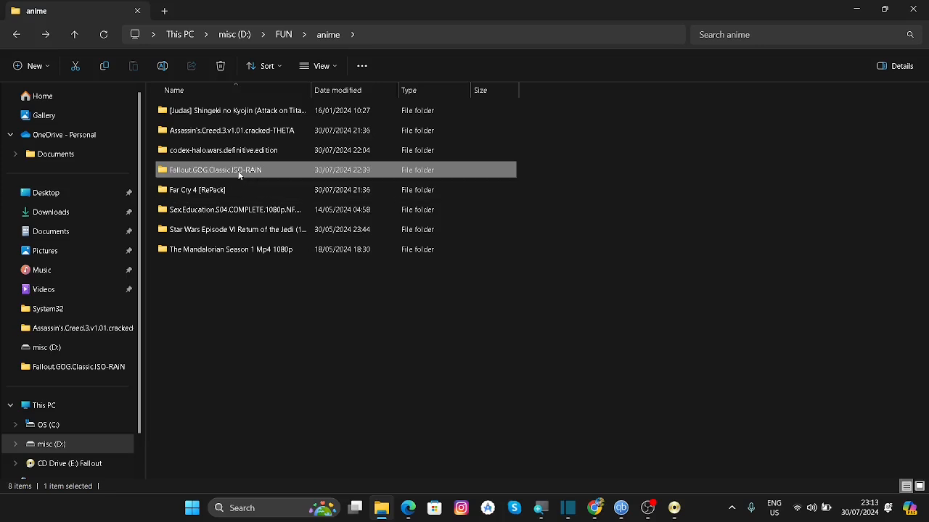
Open the Fallout.GOG.Classic.ISO-RAIN folder to show the .bin and .cue disc image files.
{"action": "double_click", "coordinate": [215, 170]}
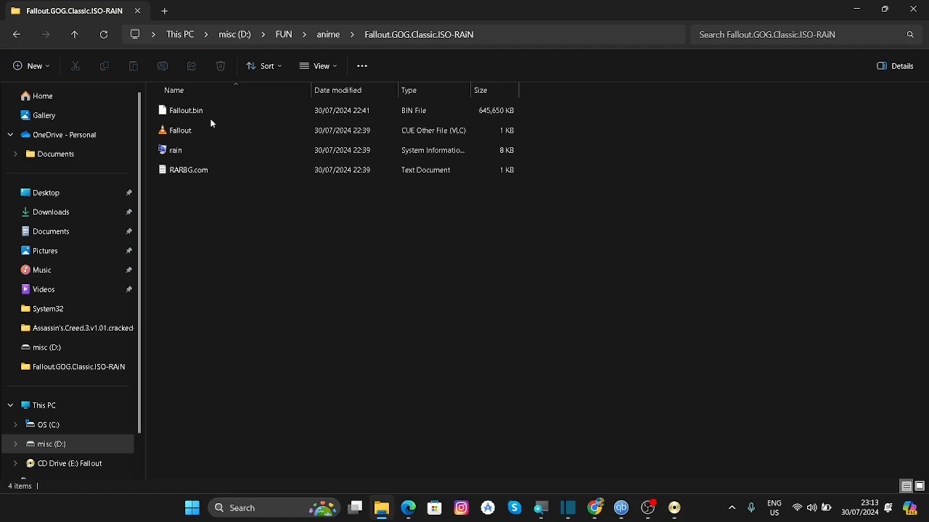
{"action": "mouse_move", "coordinate": [185, 110]}
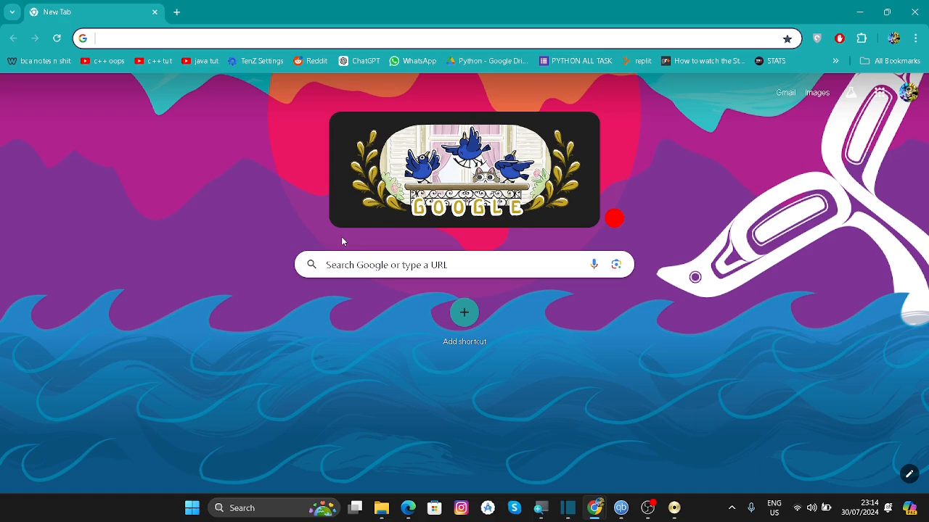
Search Google for 'power iso download' and open the official poweriso.com download page.
{"action": "type", "text": "power iso download"}
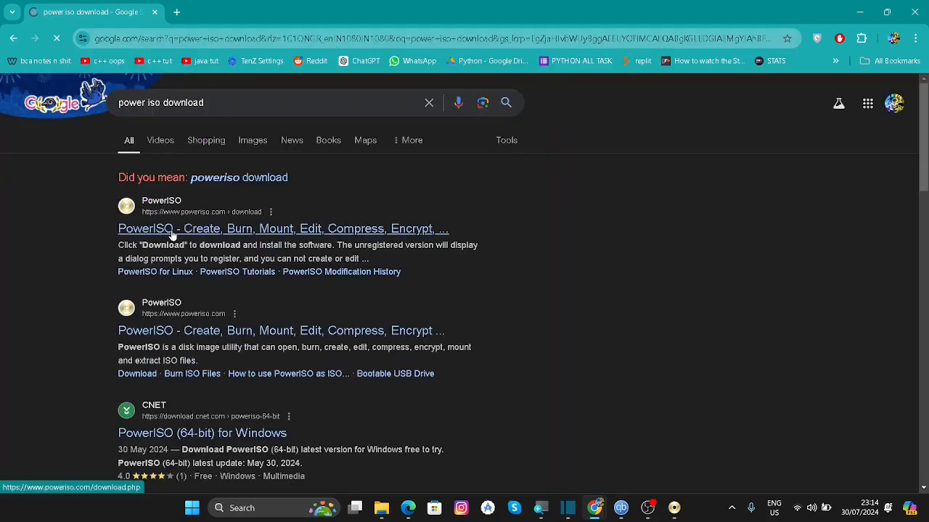
{"action": "left_click", "coordinate": [283, 229]}
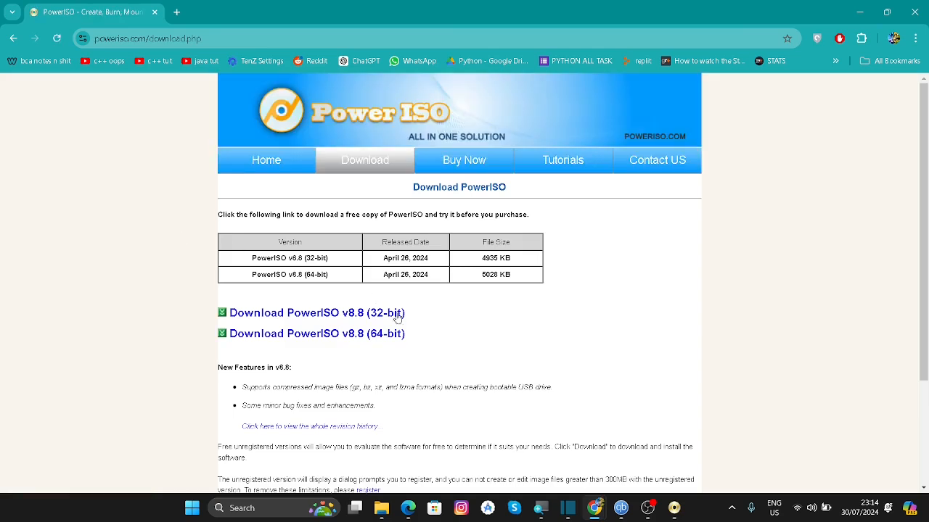
{"action": "mouse_move", "coordinate": [383, 347]}
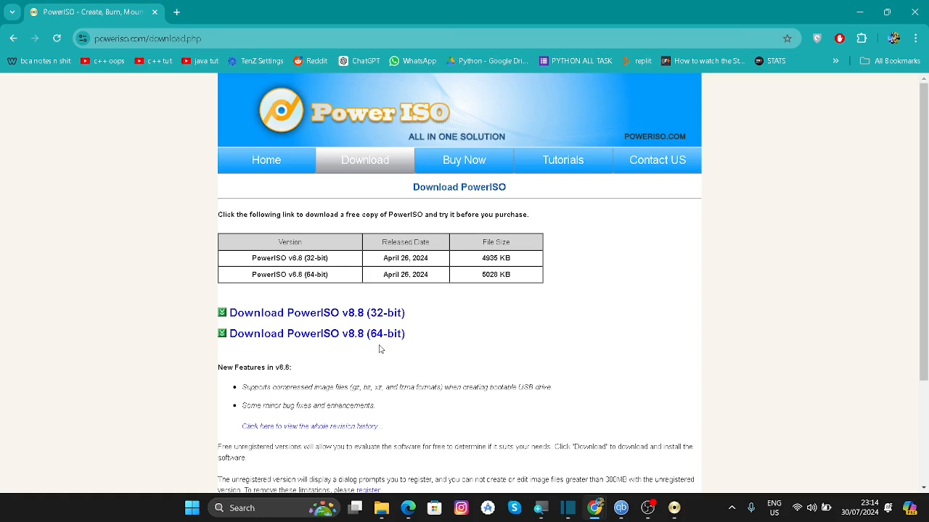
{"action": "mouse_move", "coordinate": [374, 321]}
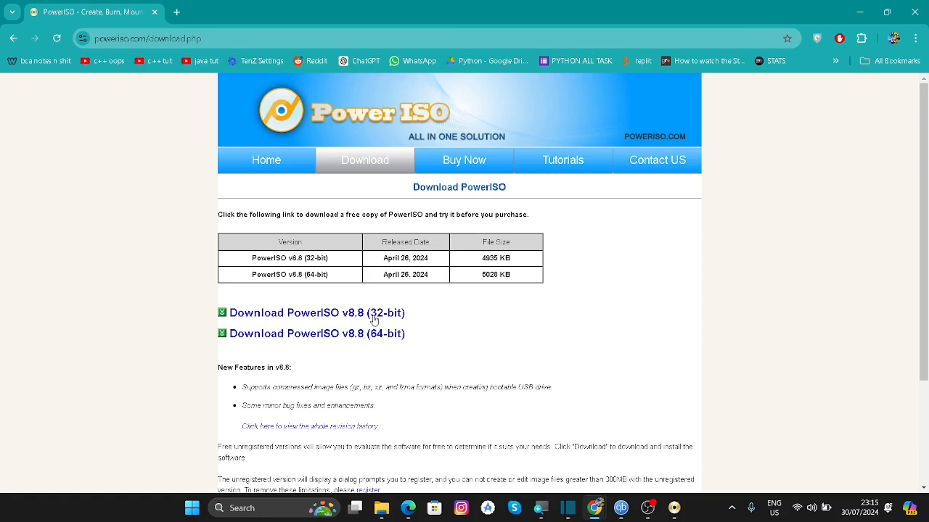
{"action": "mouse_move", "coordinate": [438, 317]}
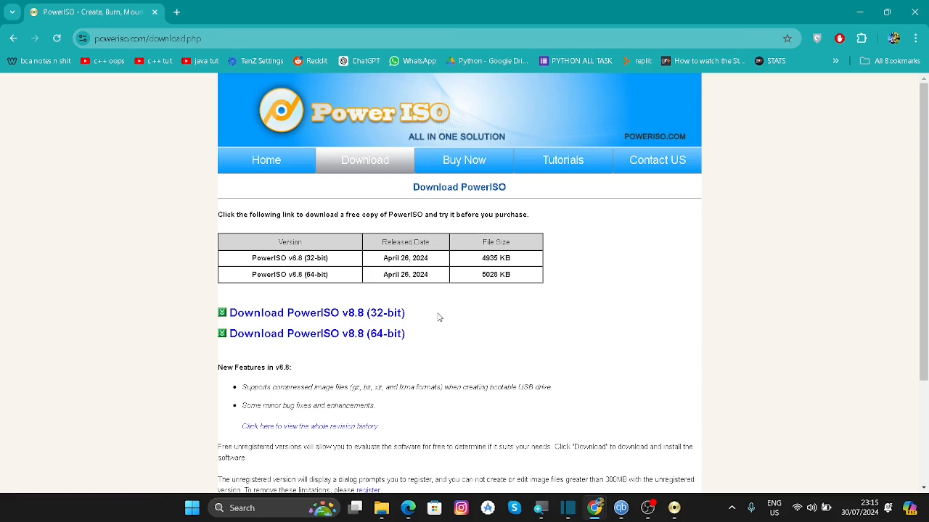
{"action": "mouse_move", "coordinate": [386, 357]}
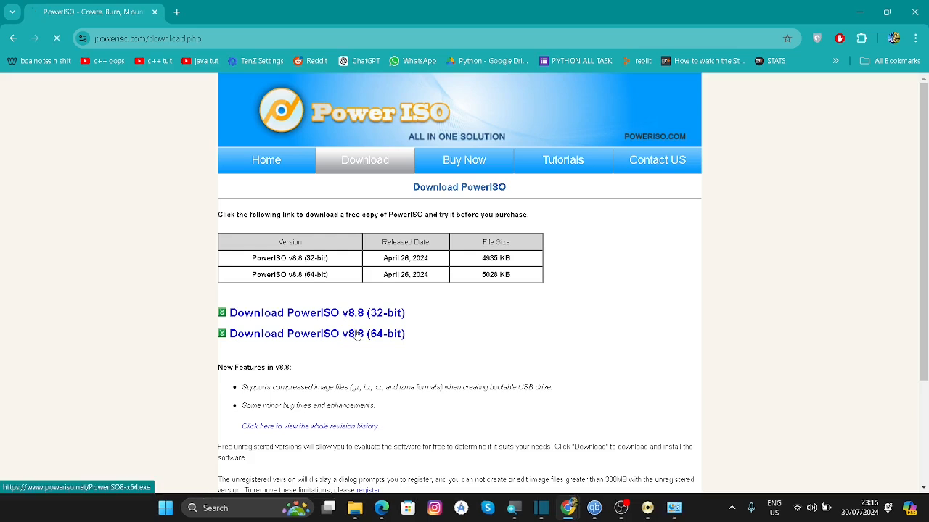
Download the PowerISO v8.8 64-bit installer and show it in the Downloads folder.
{"action": "left_click", "coordinate": [311, 332]}
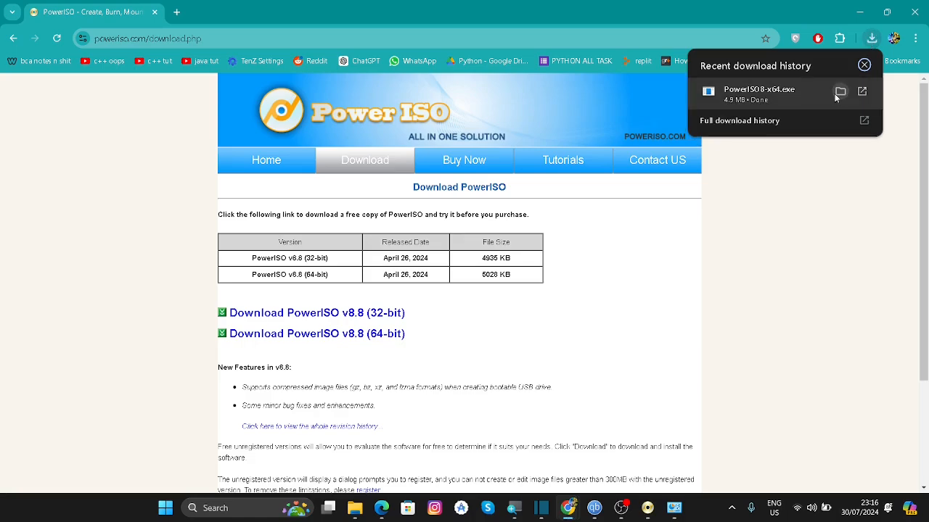
{"action": "left_click", "coordinate": [840, 92]}
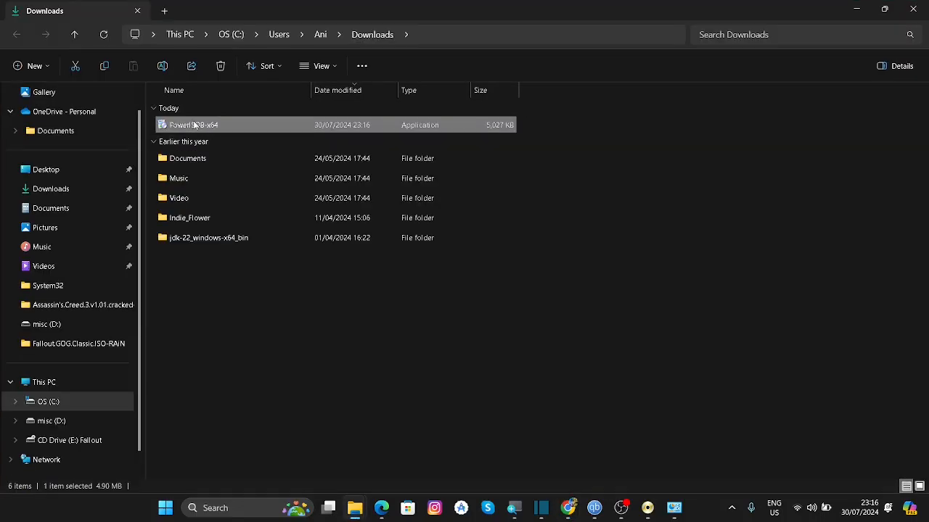
Run the PowerISO 8.8 installer, accept the license, decline the Avast offer and close the finished setup.
{"action": "double_click", "coordinate": [194, 124]}
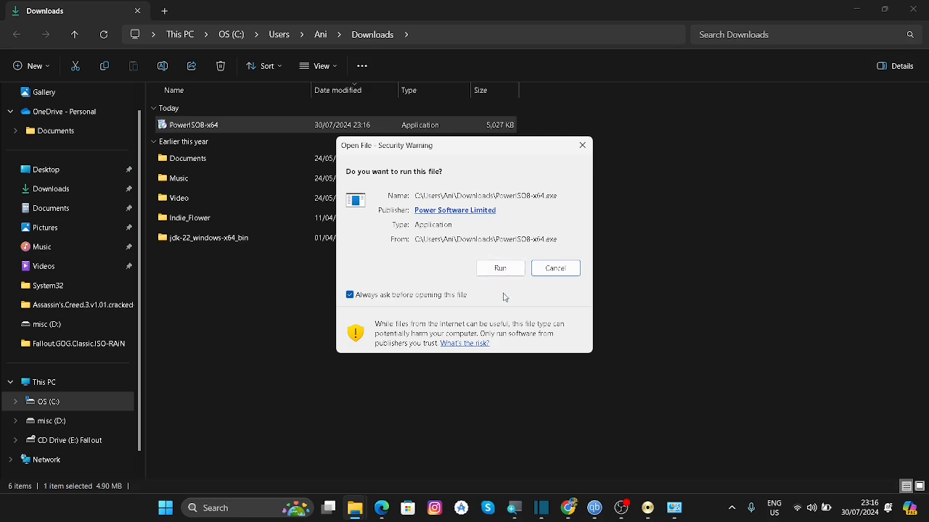
{"action": "left_click", "coordinate": [499, 267]}
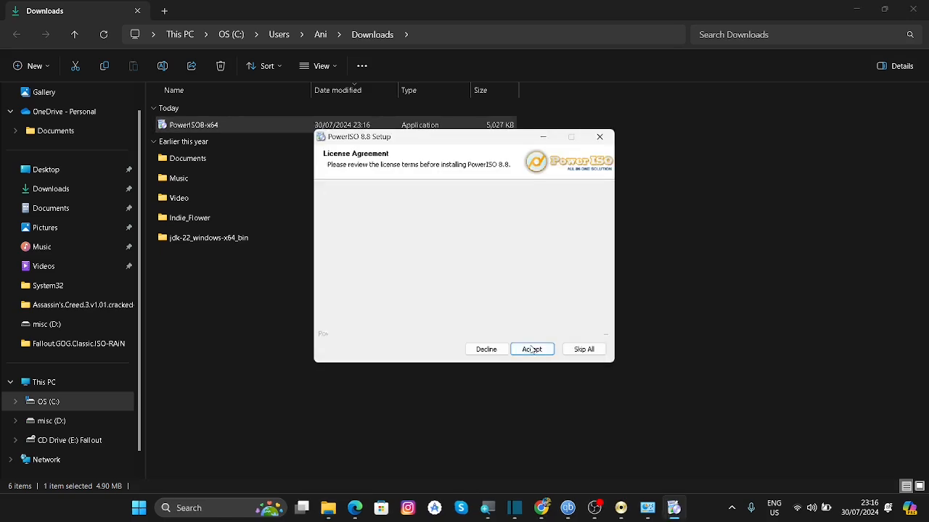
{"action": "left_click", "coordinate": [531, 348]}
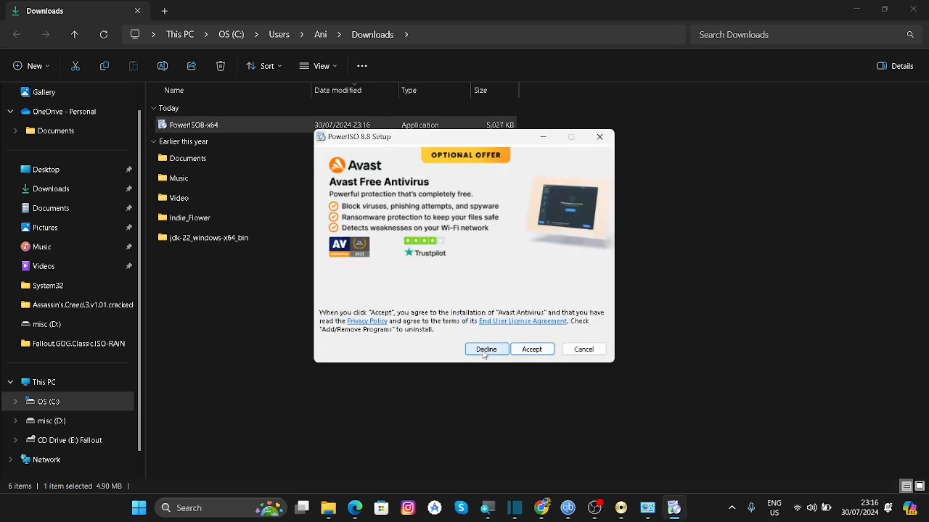
{"action": "left_click", "coordinate": [486, 348]}
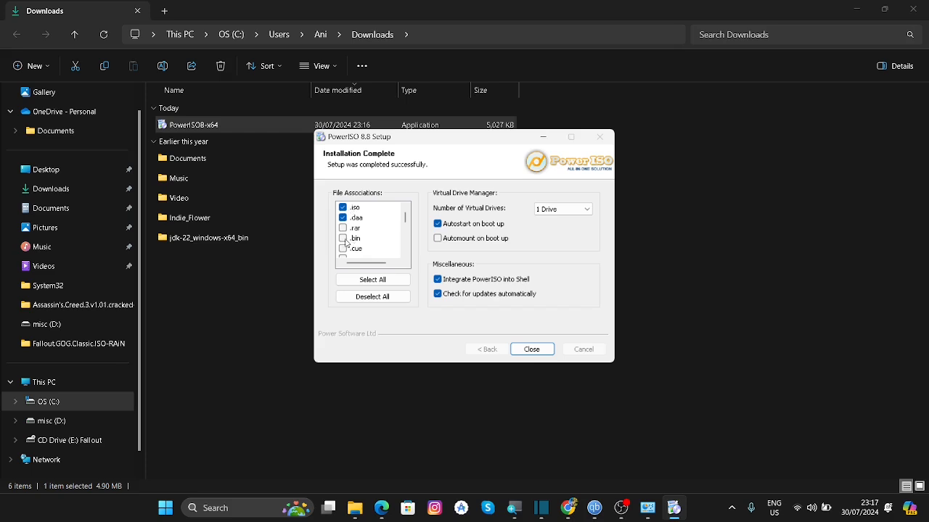
{"action": "left_click", "coordinate": [531, 348]}
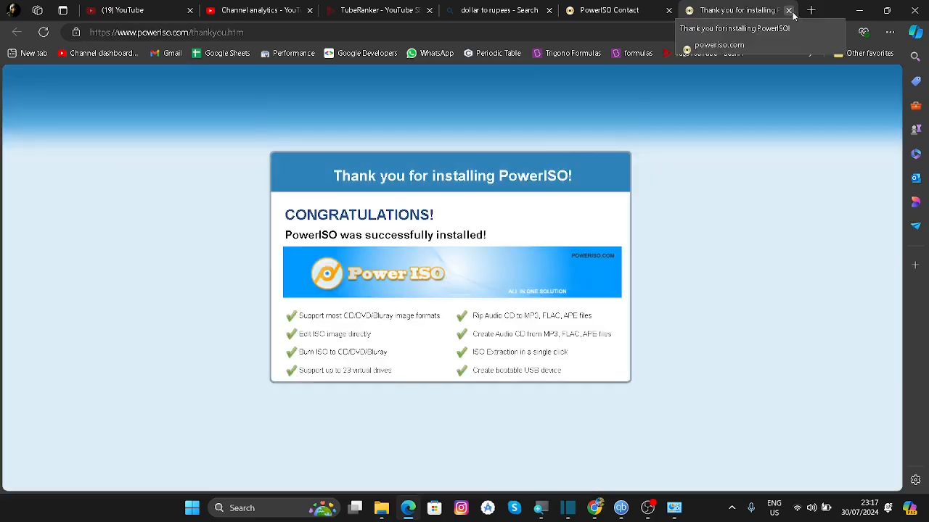
Close the thank-you page, open the Fallout image in PowerISO and acknowledge the restart-required warning.
{"action": "left_click", "coordinate": [380, 507]}
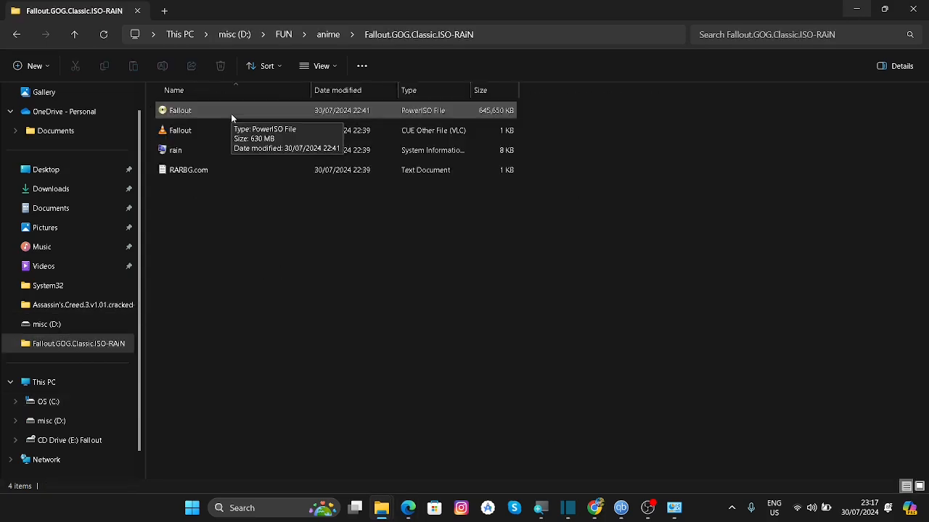
{"action": "mouse_move", "coordinate": [438, 111]}
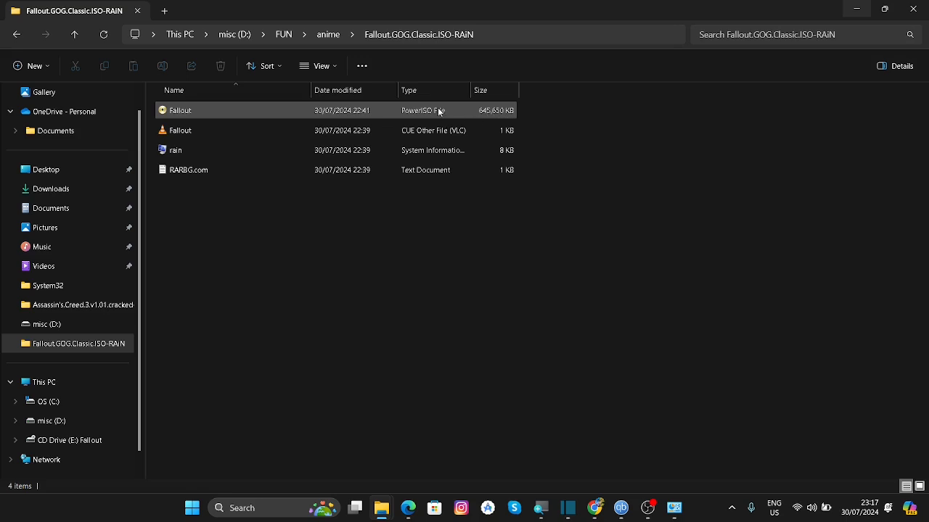
{"action": "double_click", "coordinate": [180, 111]}
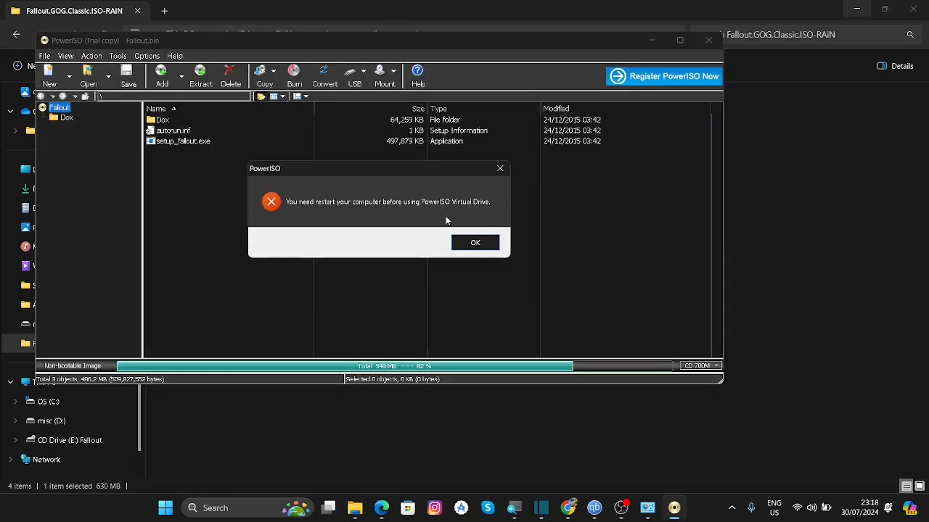
{"action": "left_click", "coordinate": [476, 243]}
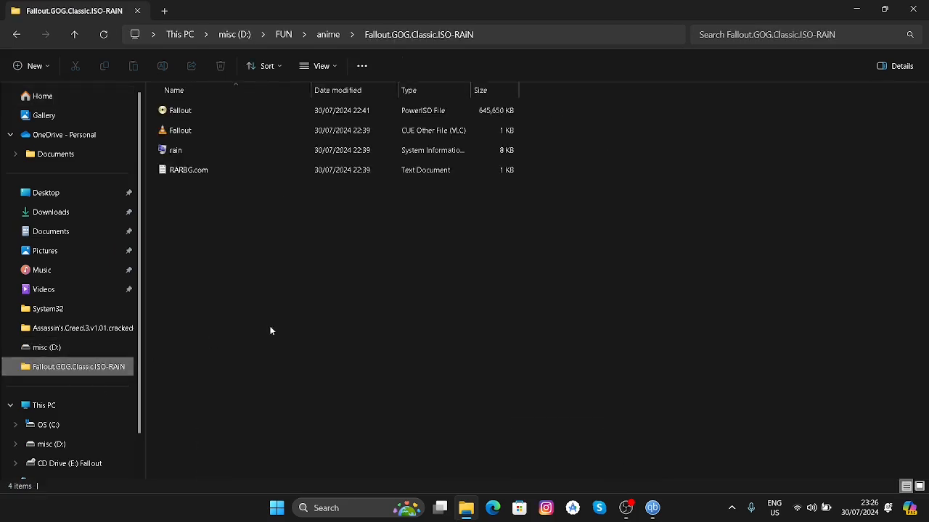
Reopen the Fallout image, continue the PowerISO trial and mount the image as CD drive E.
{"action": "double_click", "coordinate": [180, 110]}
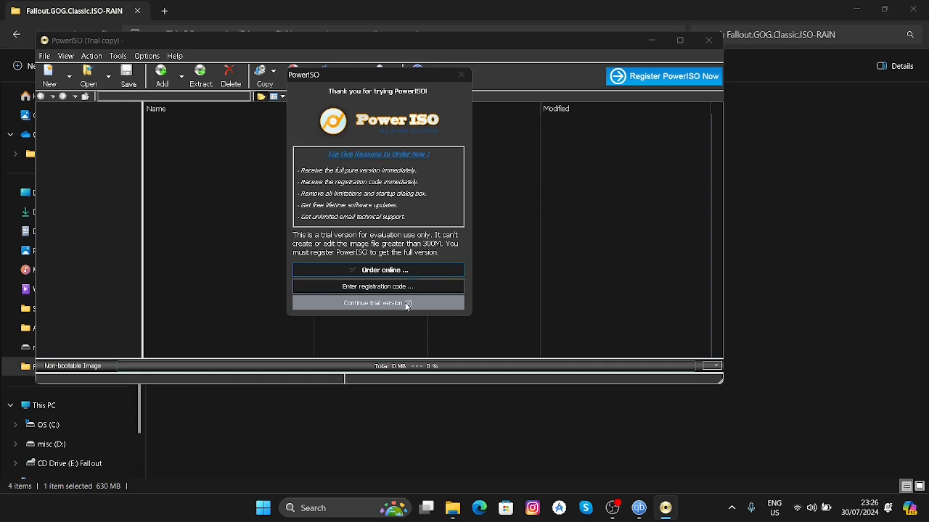
{"action": "left_click", "coordinate": [377, 303]}
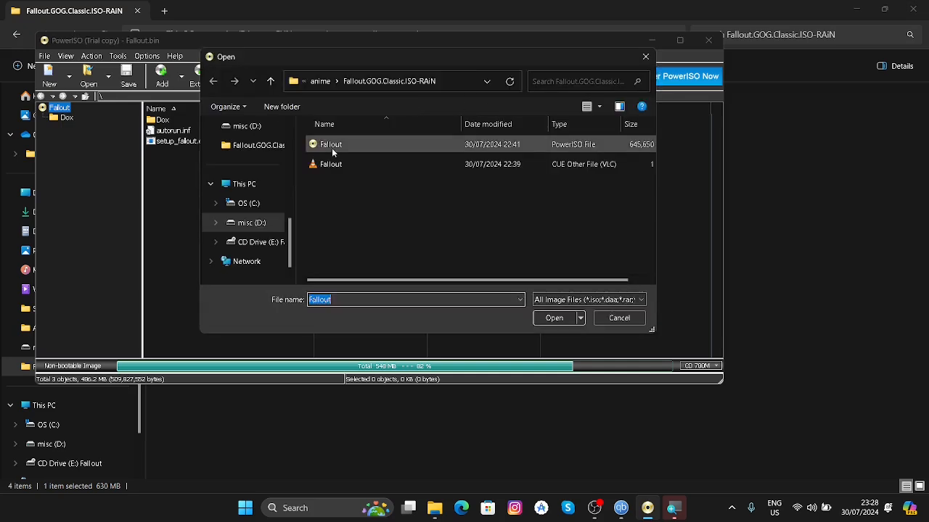
{"action": "left_click", "coordinate": [554, 318]}
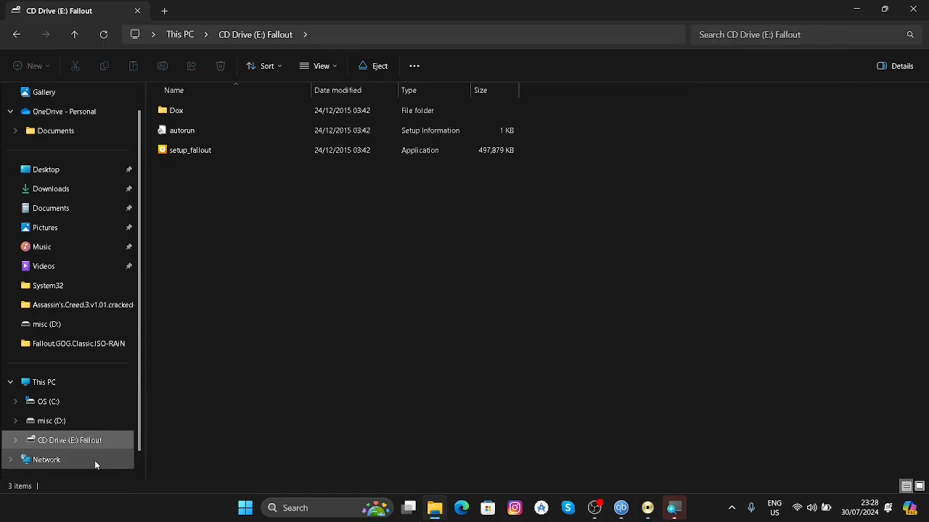
Launch setup_fallout from the mounted CD Drive (E:).
{"action": "left_click", "coordinate": [190, 150]}
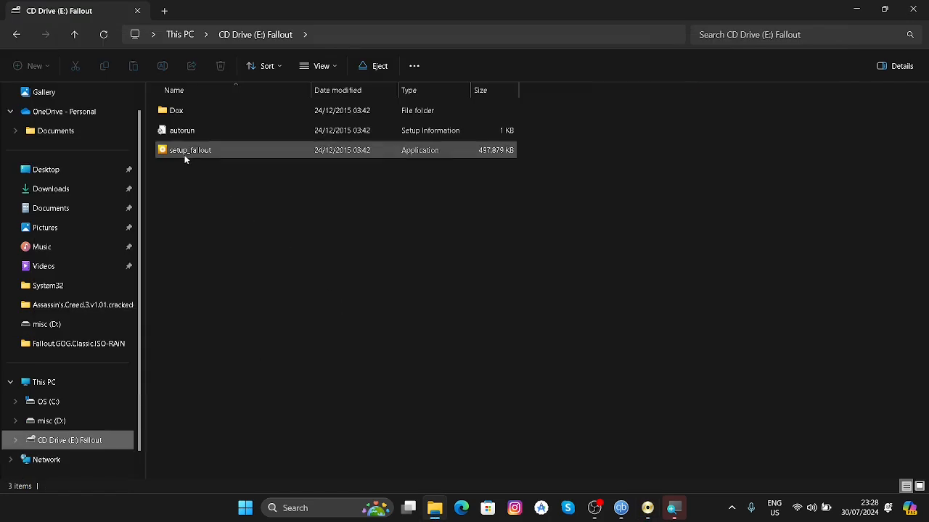
{"action": "double_click", "coordinate": [190, 150]}
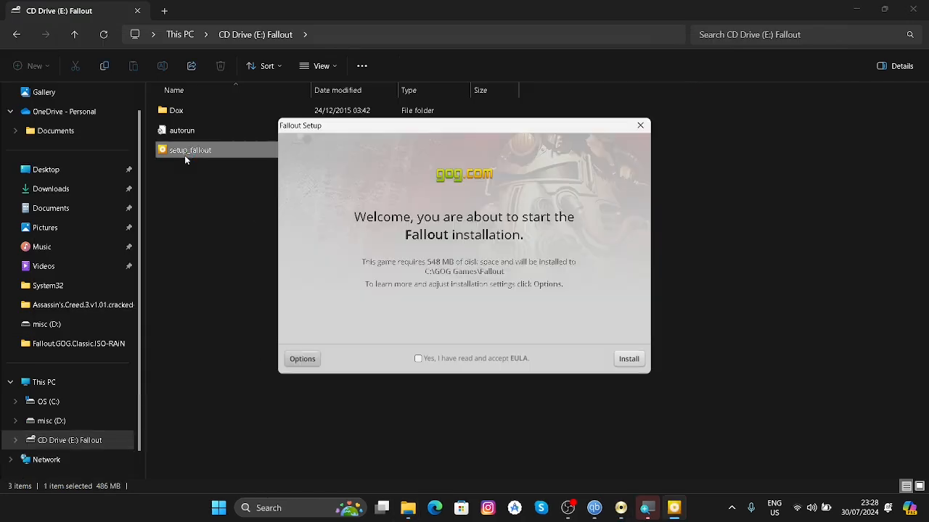
Accept the Fallout EULA and start the installation.
{"action": "left_click", "coordinate": [418, 359]}
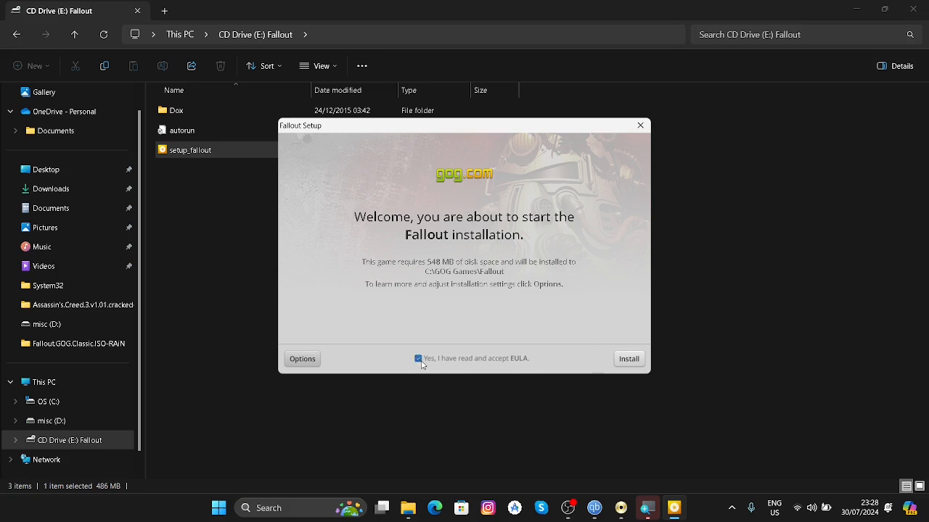
{"action": "left_click", "coordinate": [627, 359]}
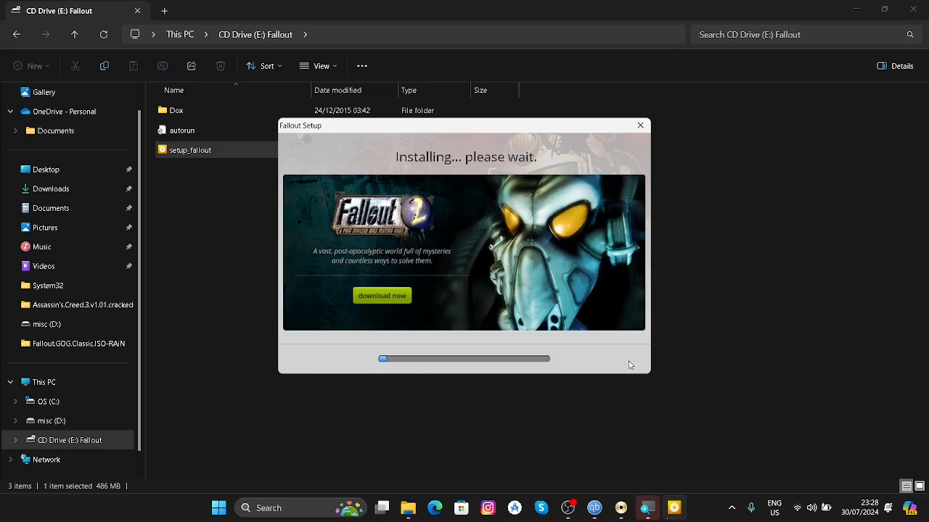